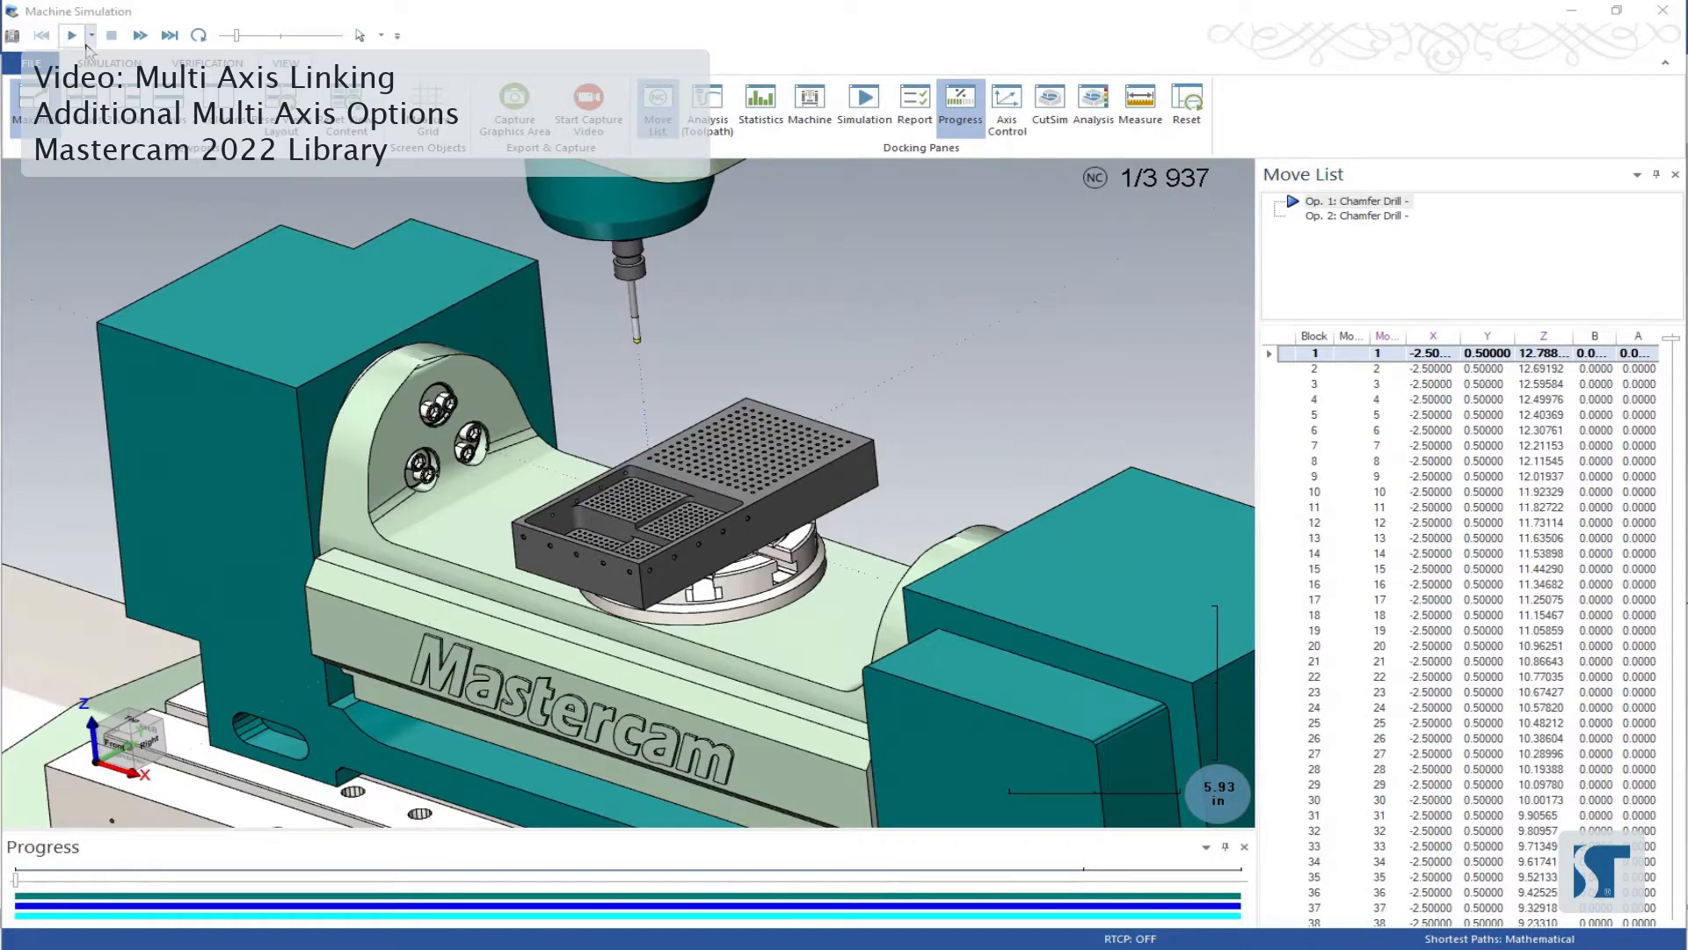
- Play the machine simulation from the first chamfer drill operation into the second
{"action": "left_click", "coordinate": [71, 36]}
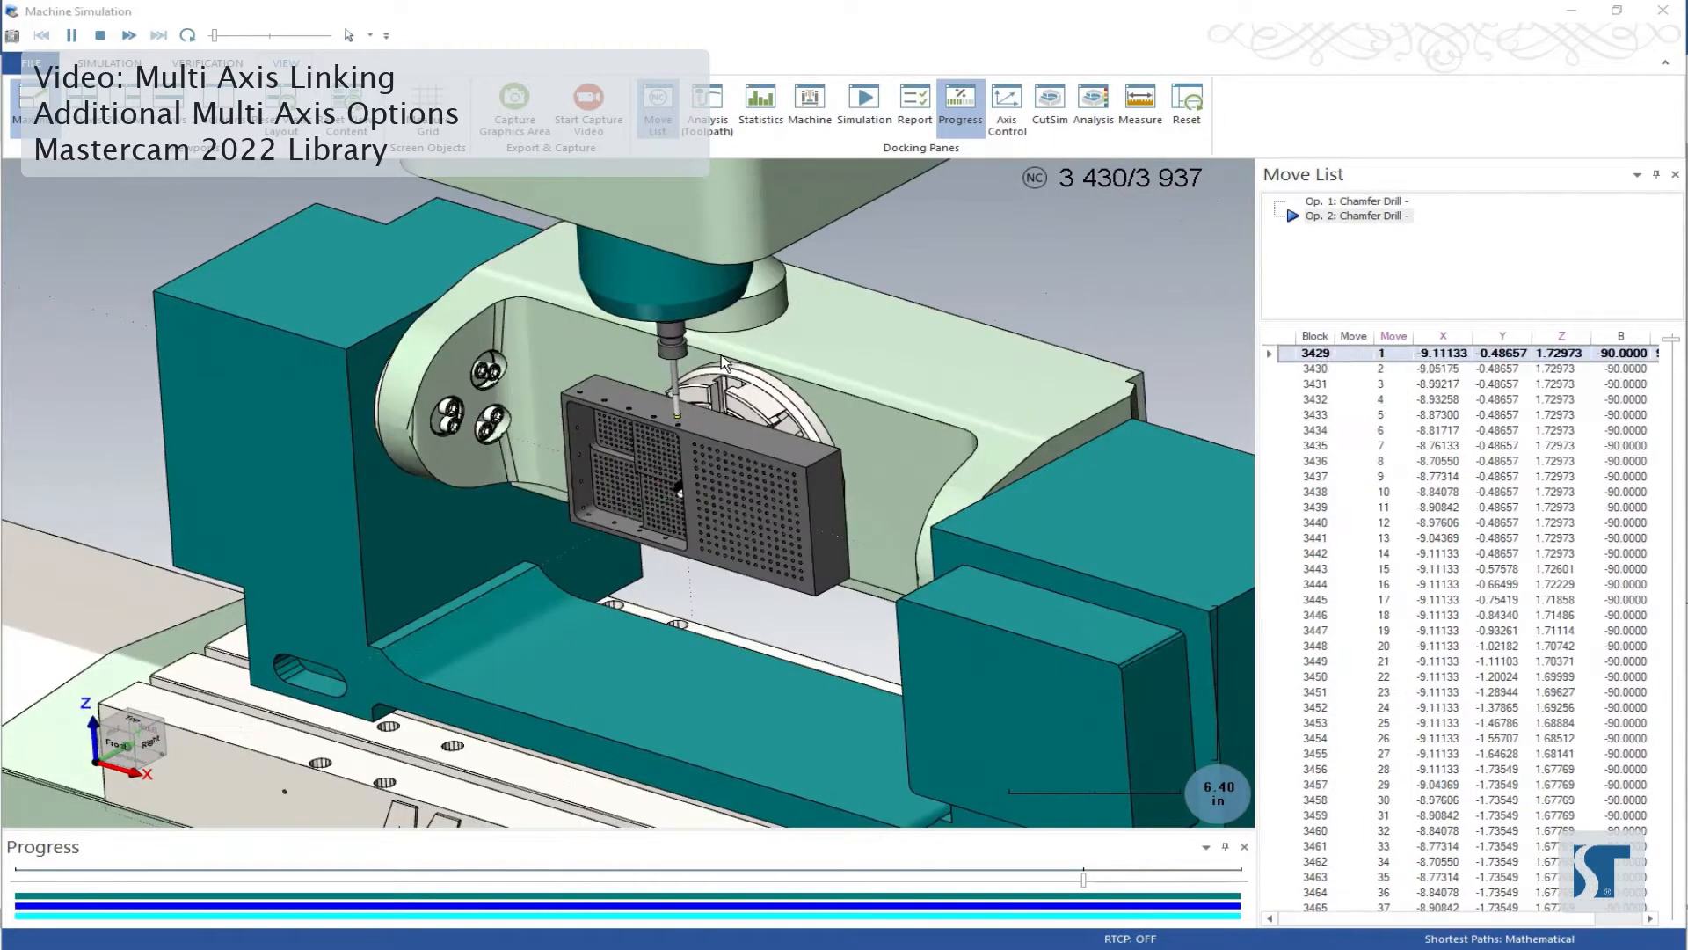
- Pause the simulation a few moves into the second chamfer drill operation
{"action": "left_click", "coordinate": [70, 35]}
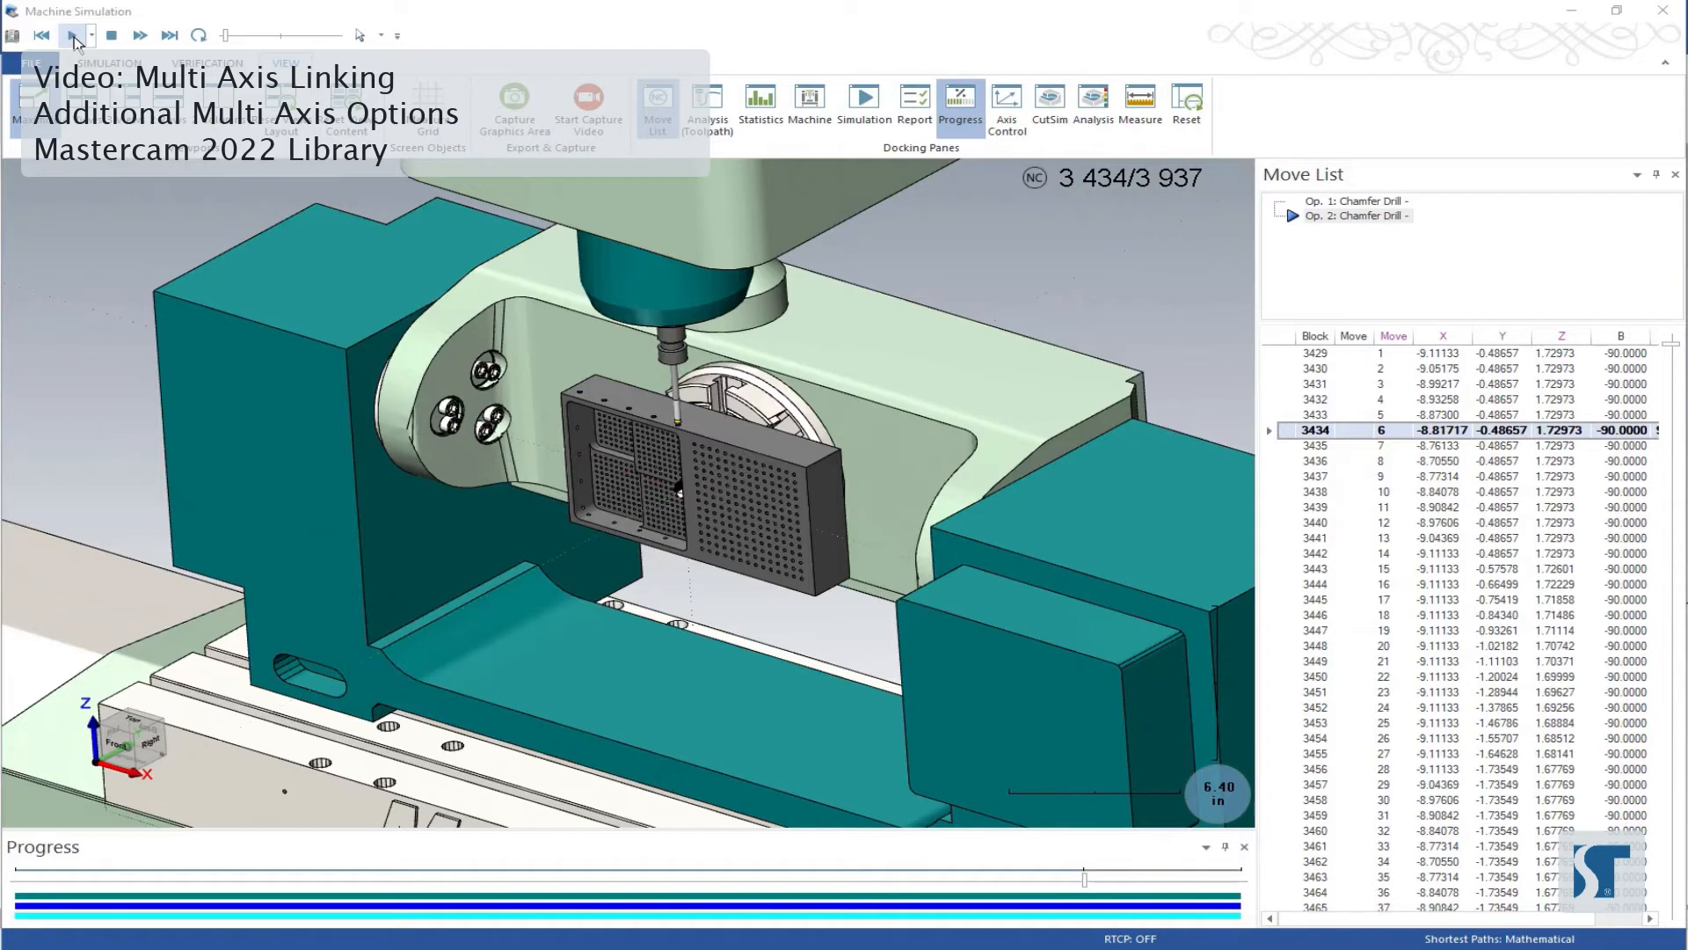
- Close Machine Simulation and return to the part in Mastercam Mill
{"action": "left_click", "coordinate": [72, 35]}
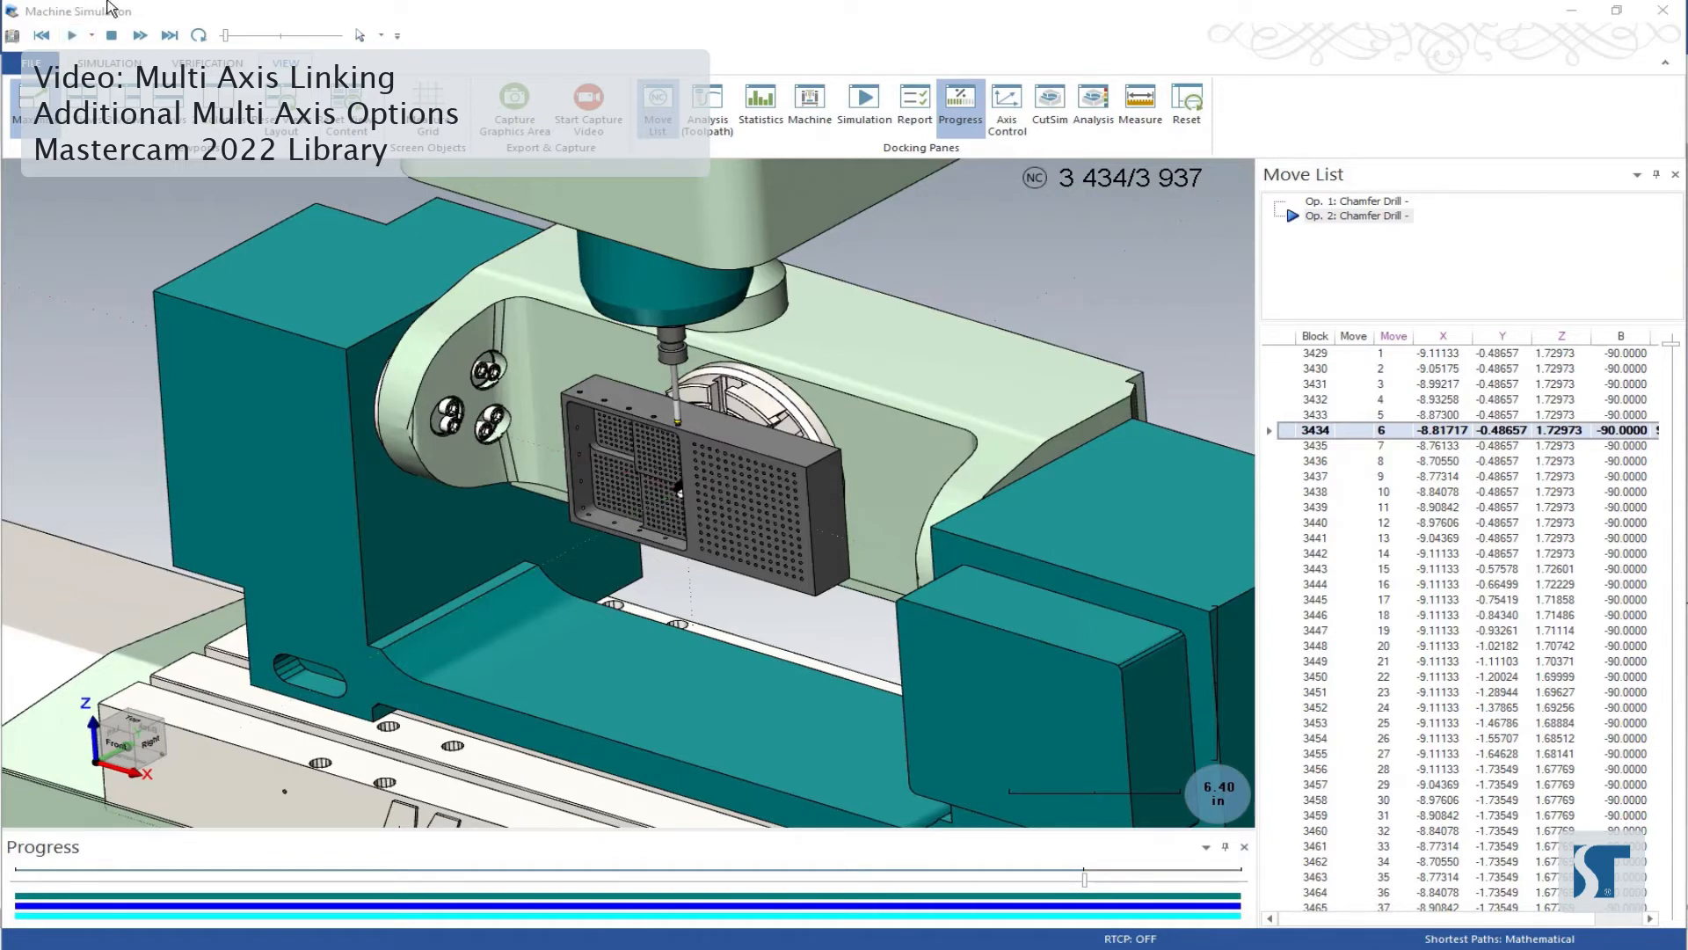
{"action": "mouse_move", "coordinate": [517, 348]}
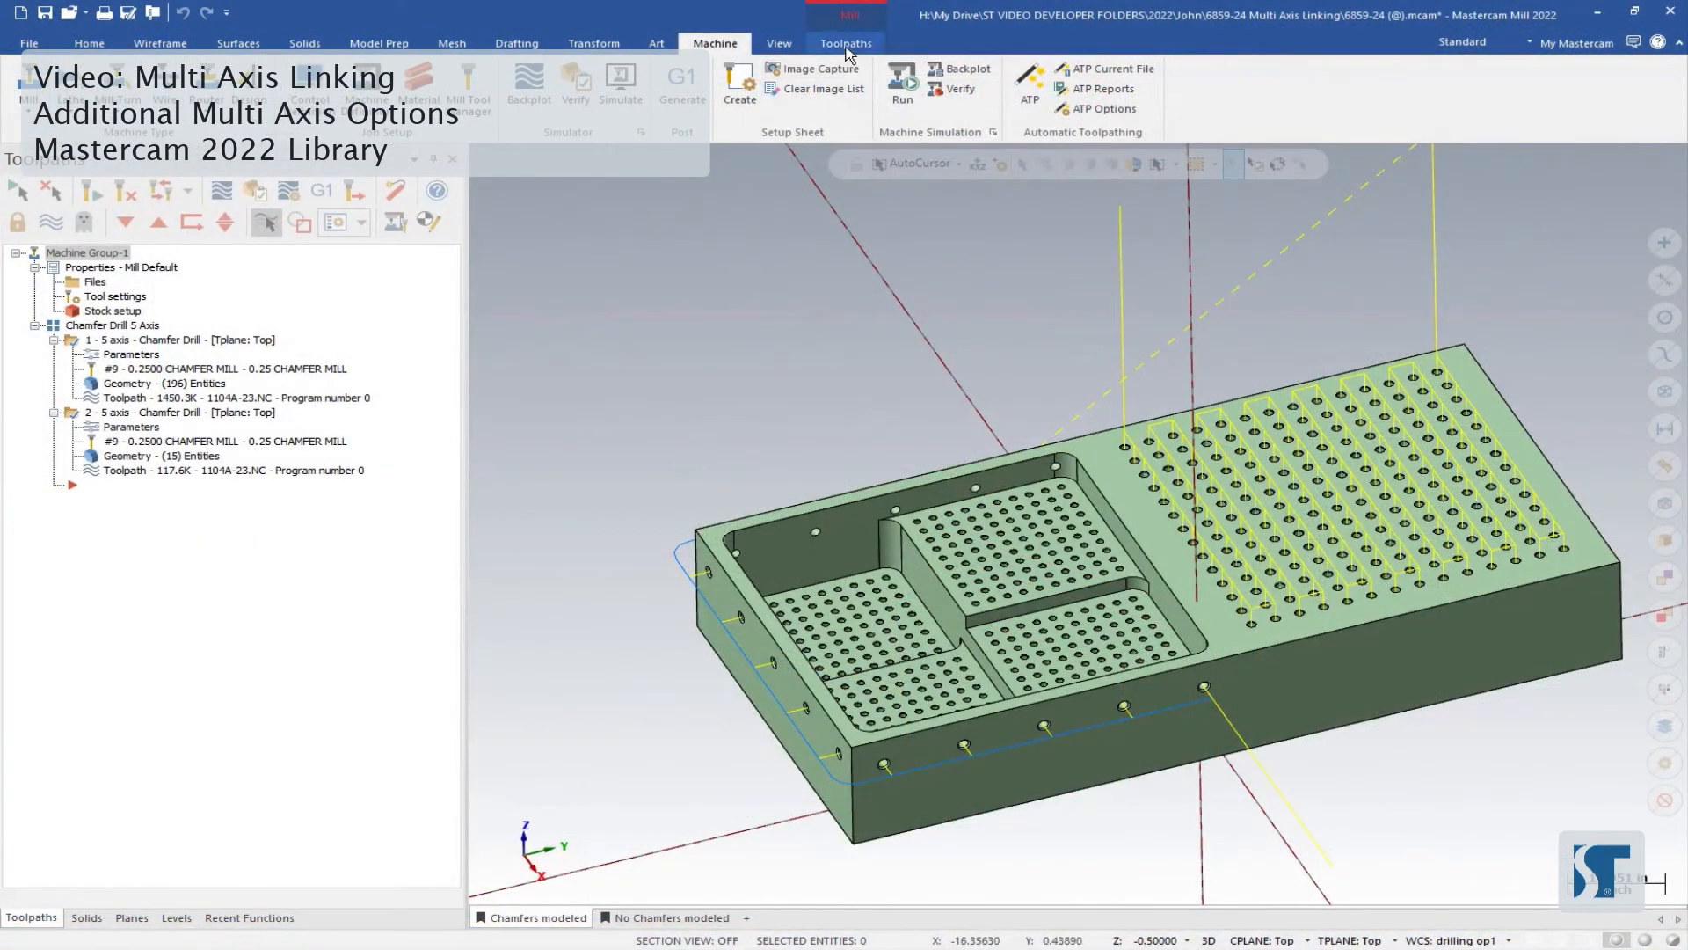
- Go to the Toolpaths ribbon to reach the Multiaxis Linking utility
{"action": "left_click", "coordinate": [845, 42]}
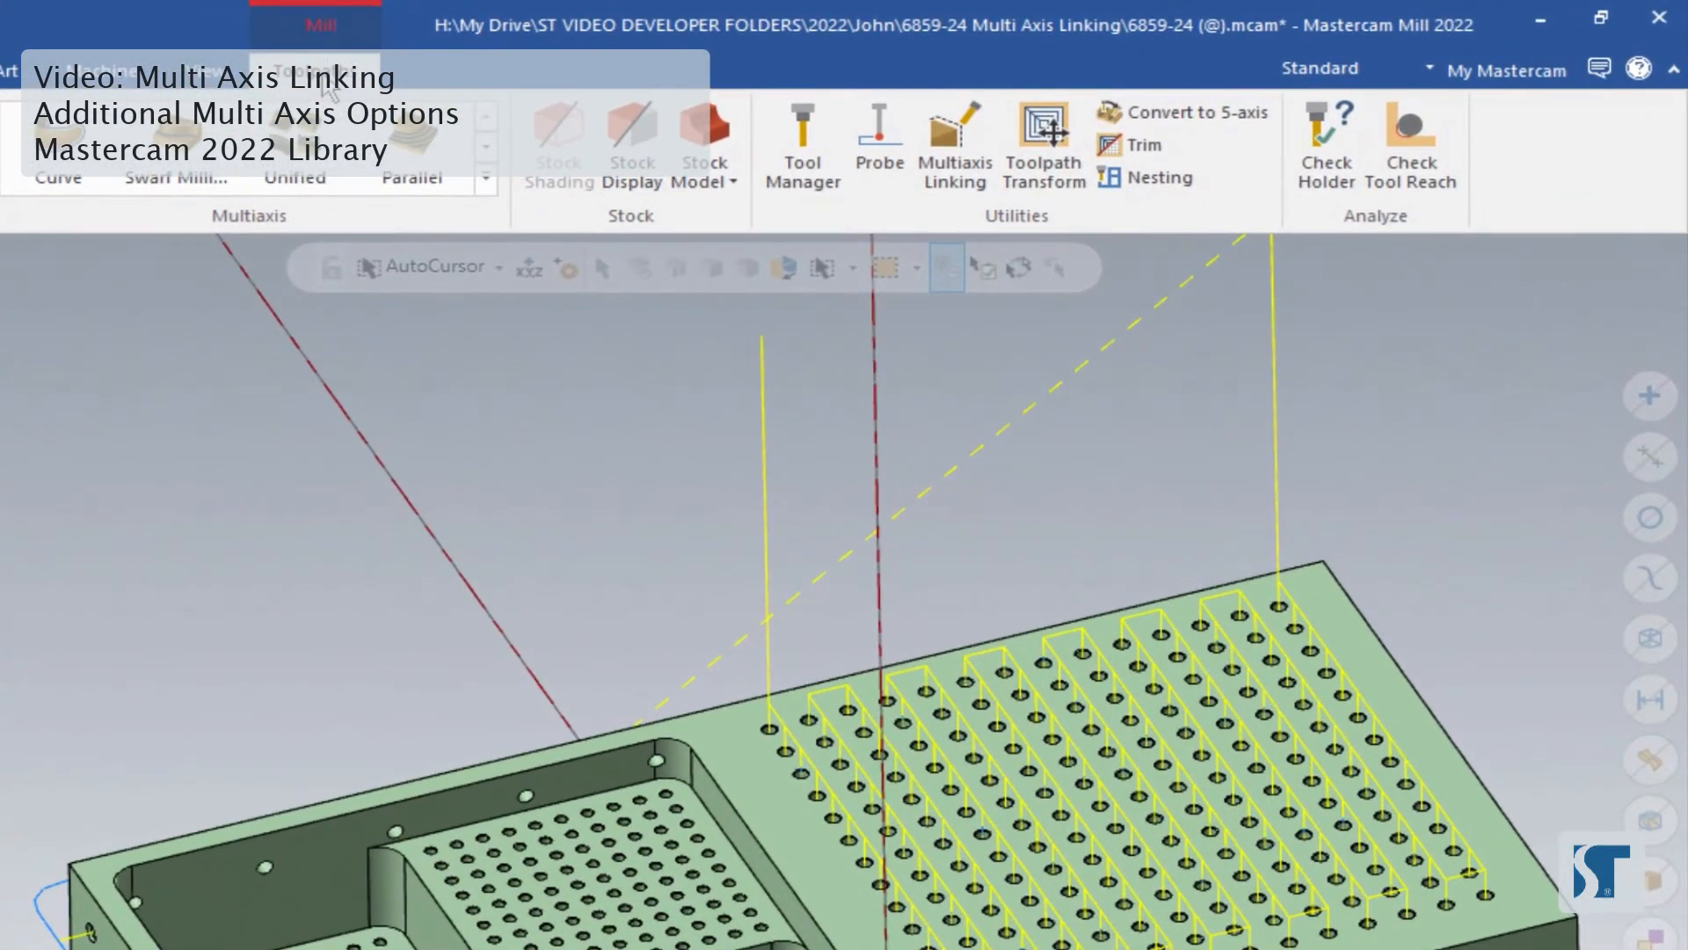
{"action": "mouse_move", "coordinate": [951, 143]}
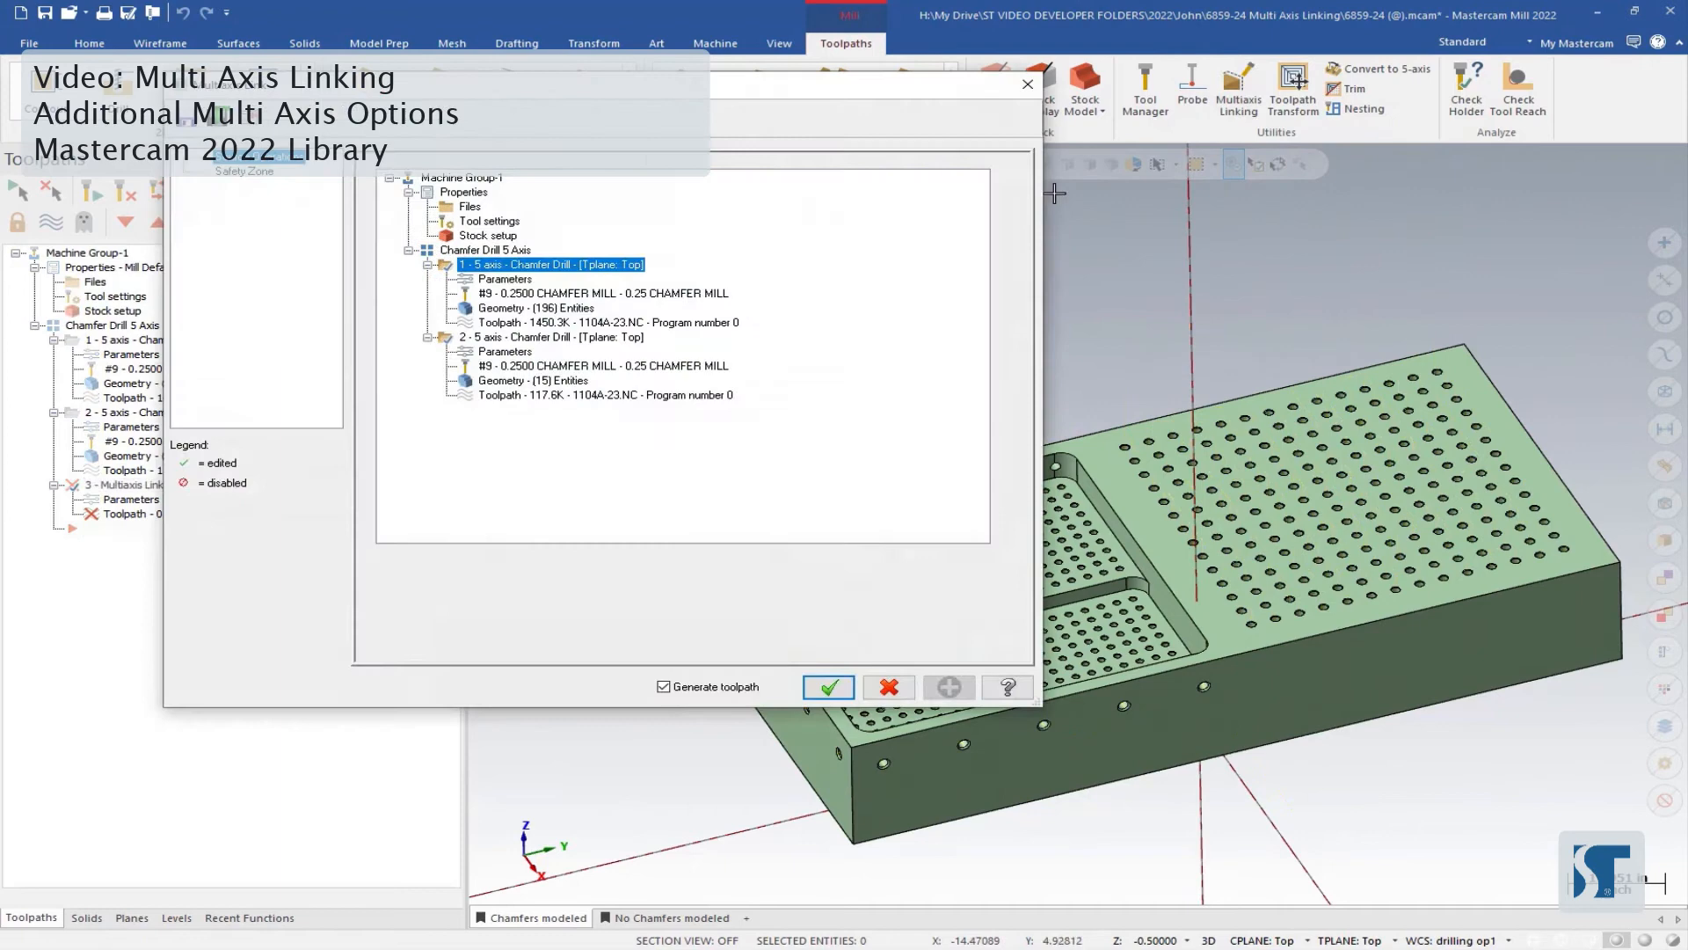
{"action": "mouse_move", "coordinate": [862, 295]}
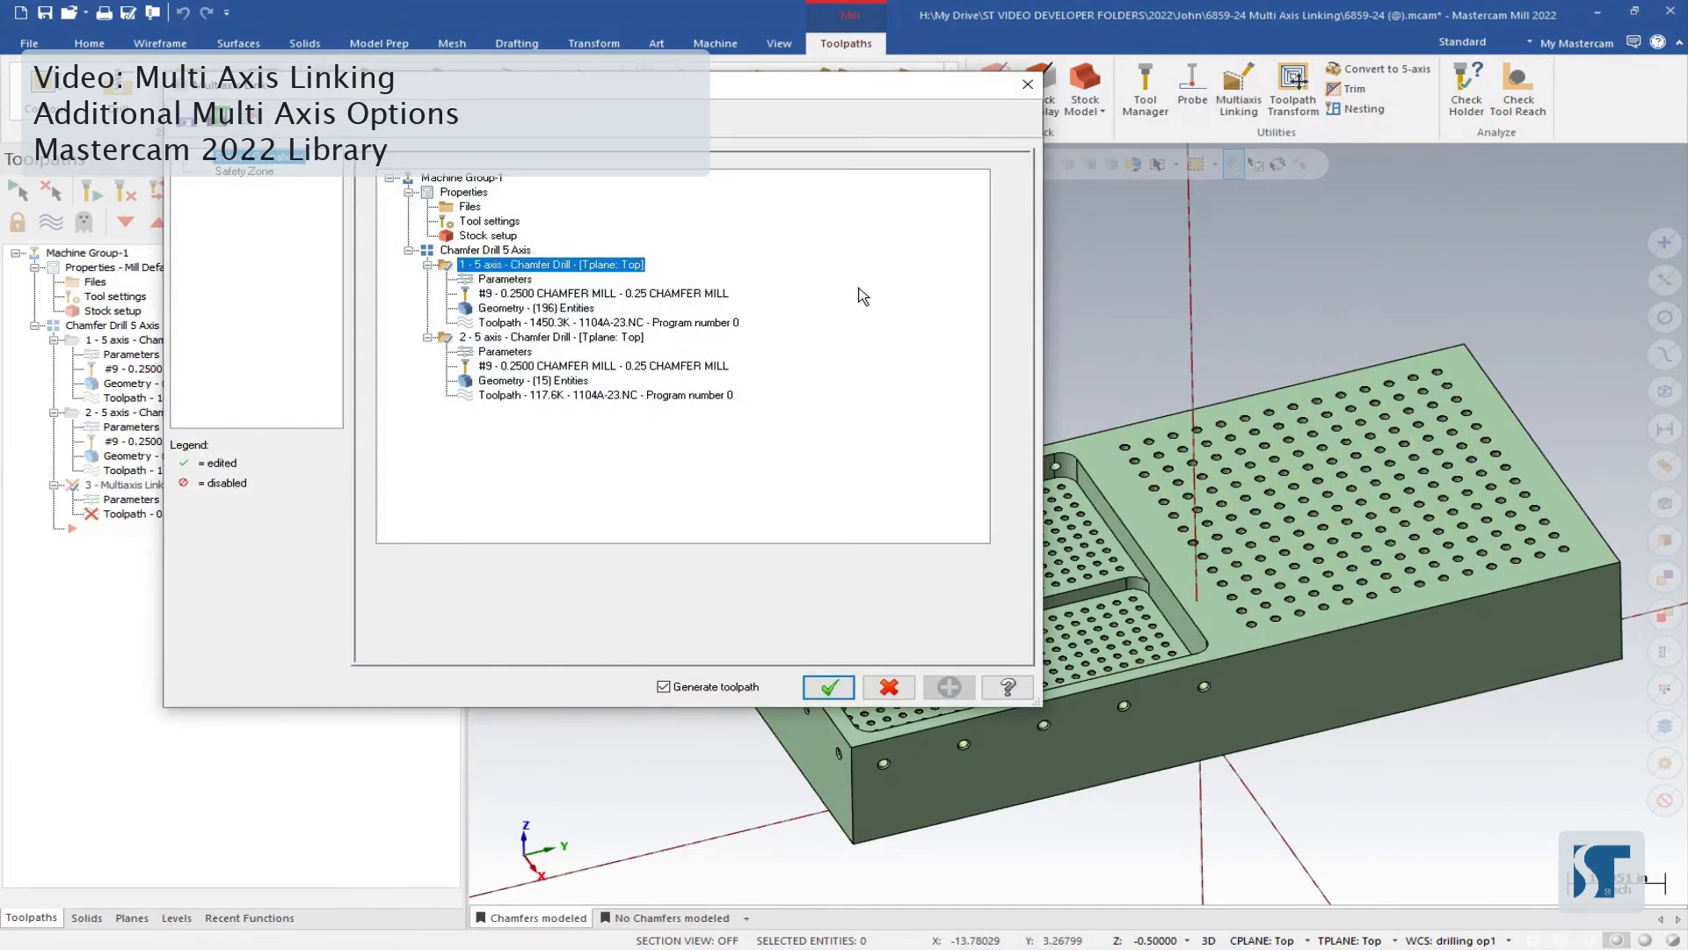